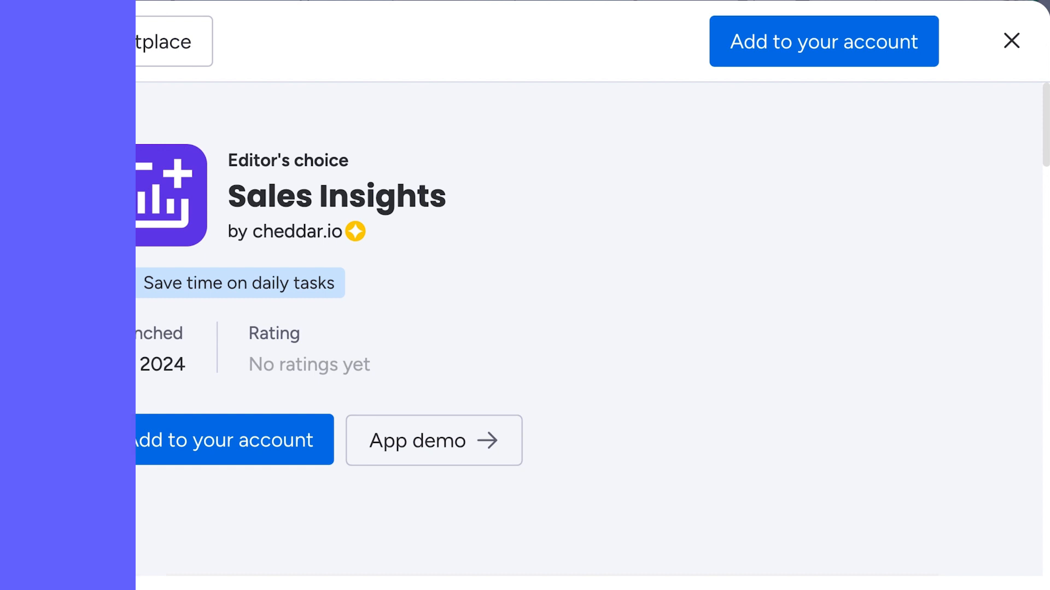
- Close the Sales Insights app page to return to the Bugs & Features board
click(1010, 40)
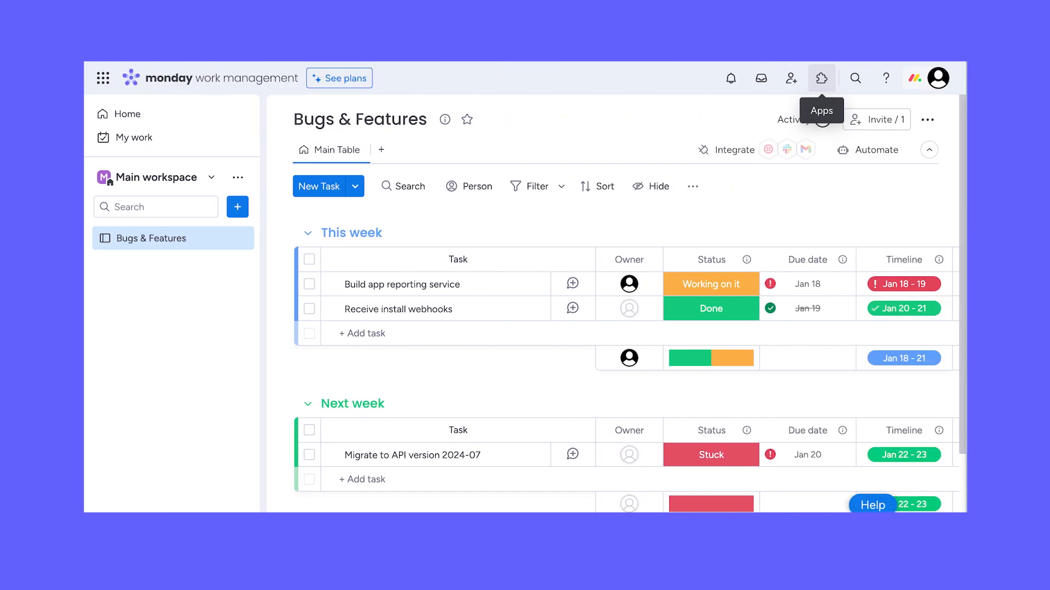
- Give Nike a Go Live Date of Jan 27 in the demo Leads board
click(821, 78)
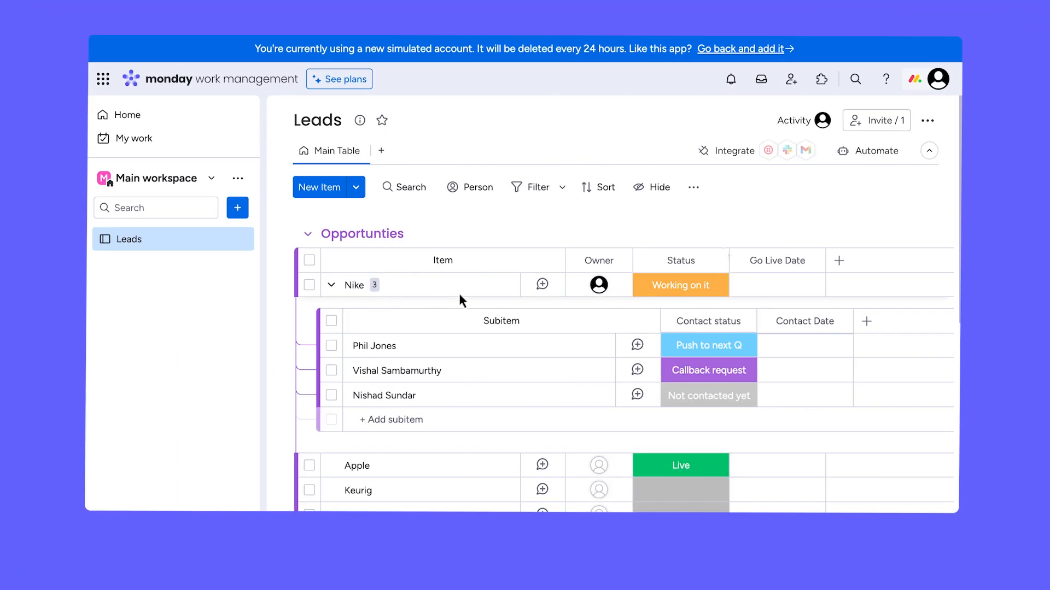
click(777, 285)
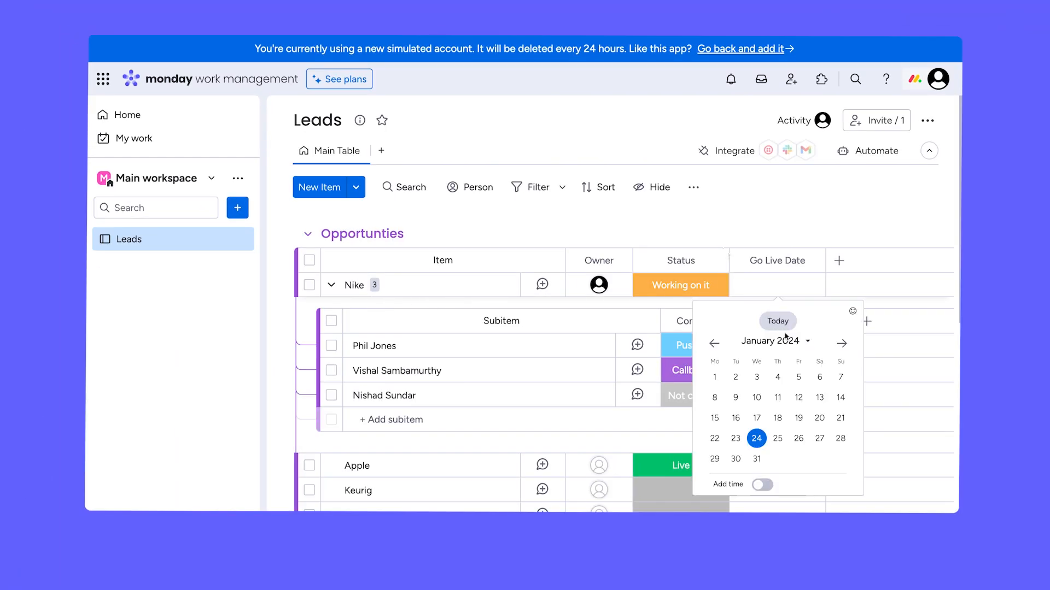
click(820, 439)
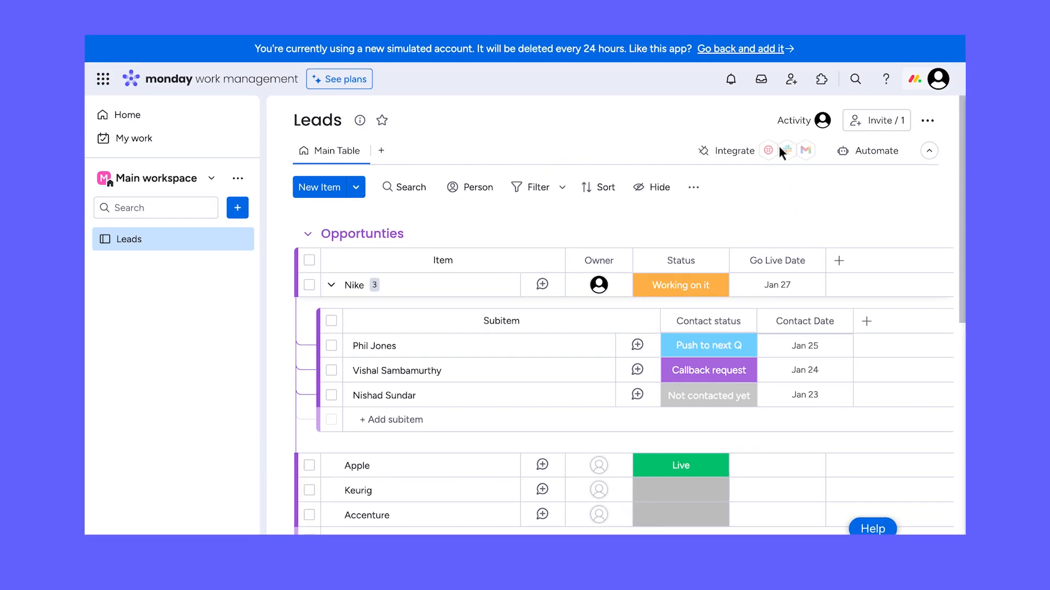
- Open the Subitem Automations app page from its integration icon and add it to the account
click(789, 150)
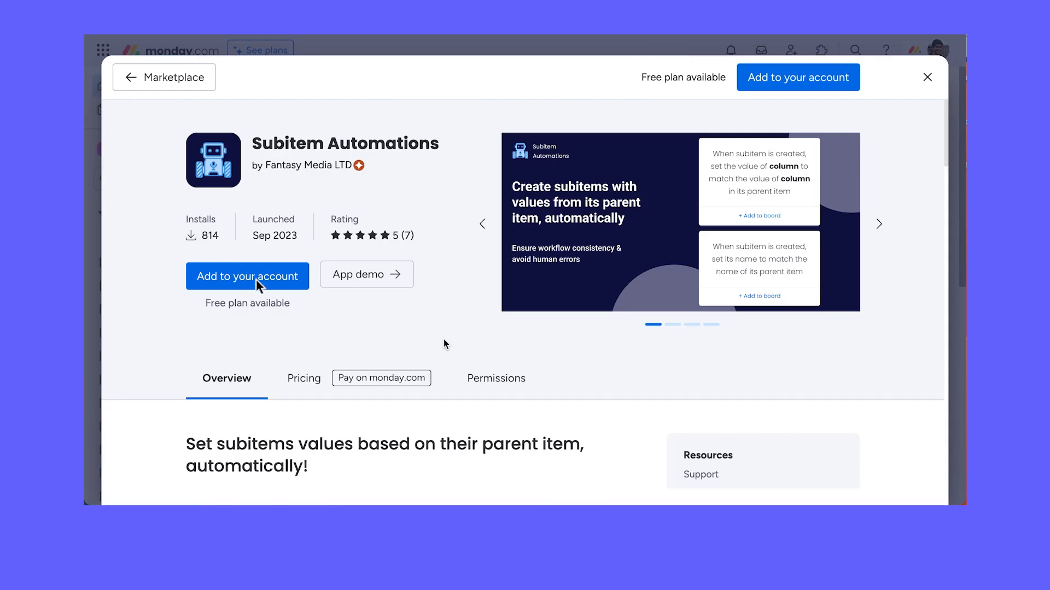
click(247, 276)
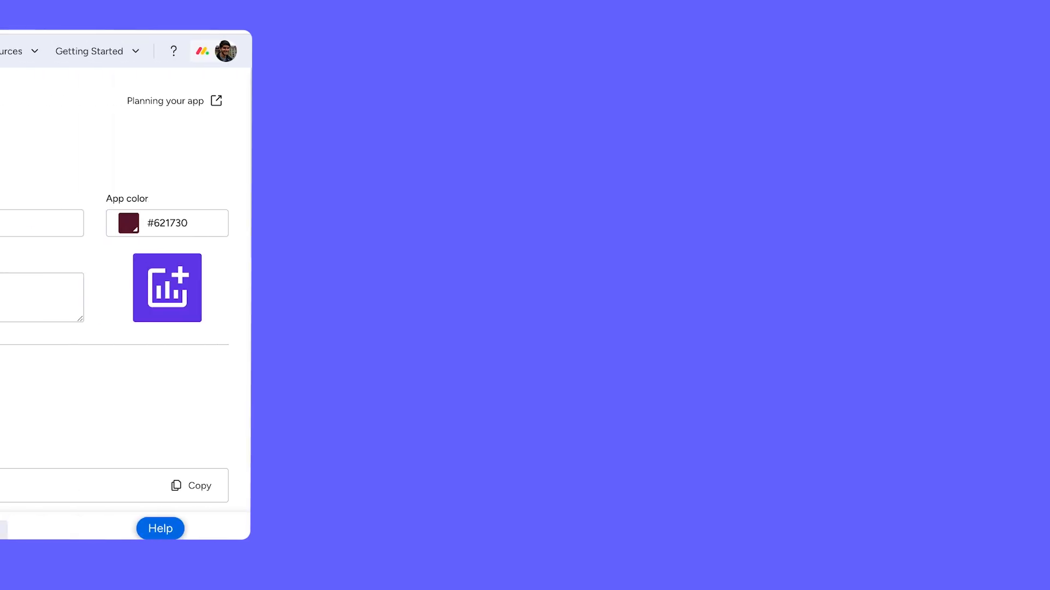
- Set the My Sales Insights Demo workspace template as the Sales Insights app's demo from Features
click(131, 387)
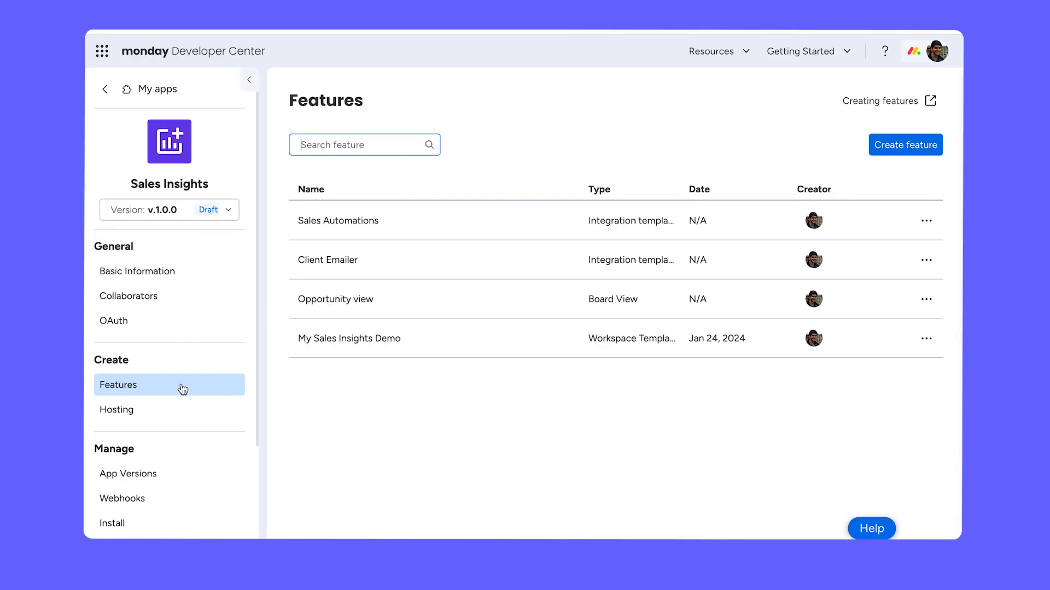
click(927, 339)
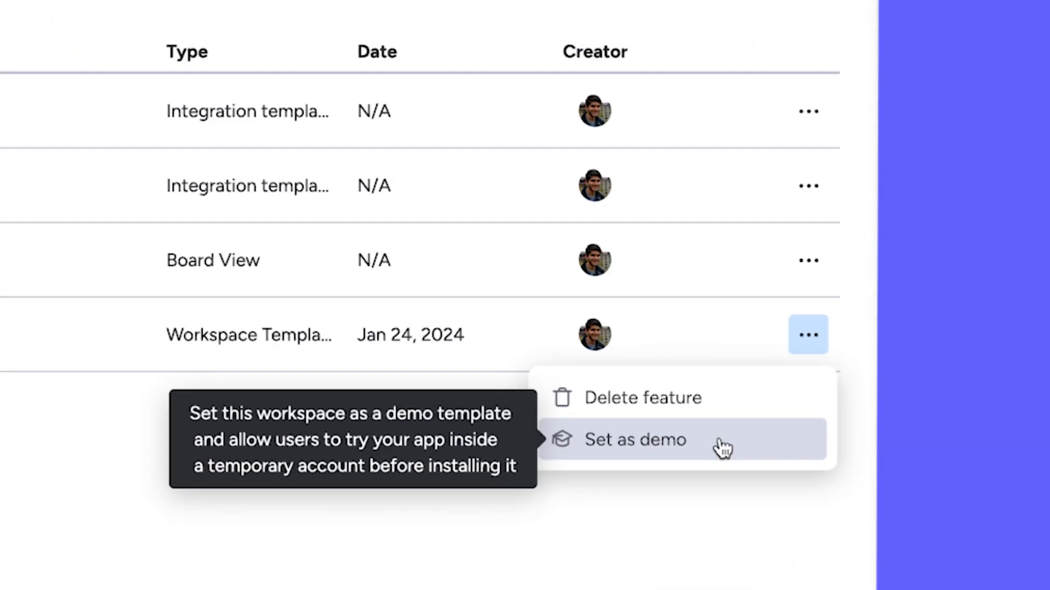
click(635, 440)
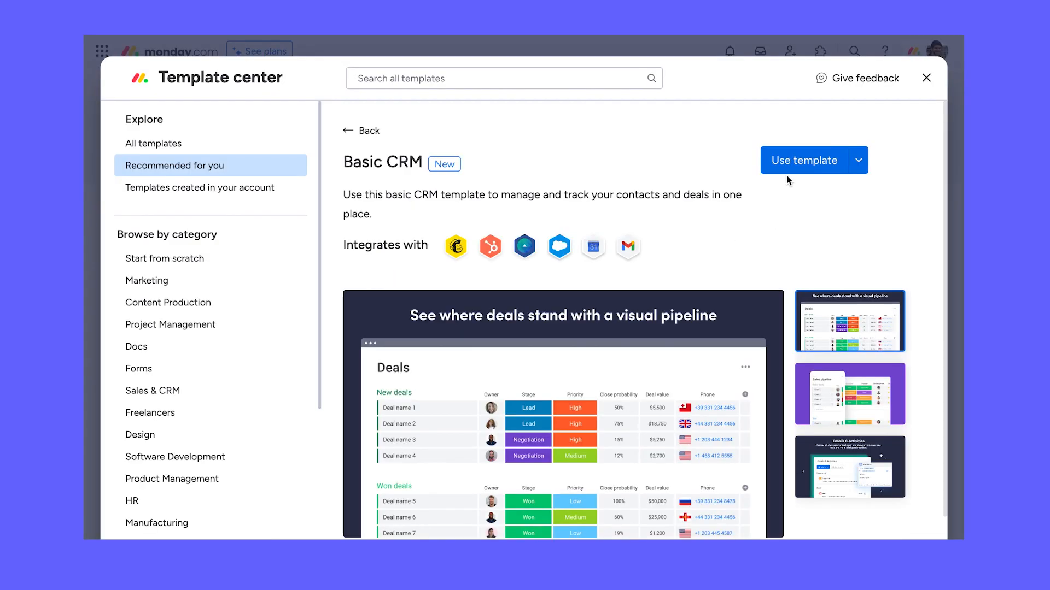
- Use the Basic CRM template in the demo workspace and open its Deal Tracker board
click(802, 159)
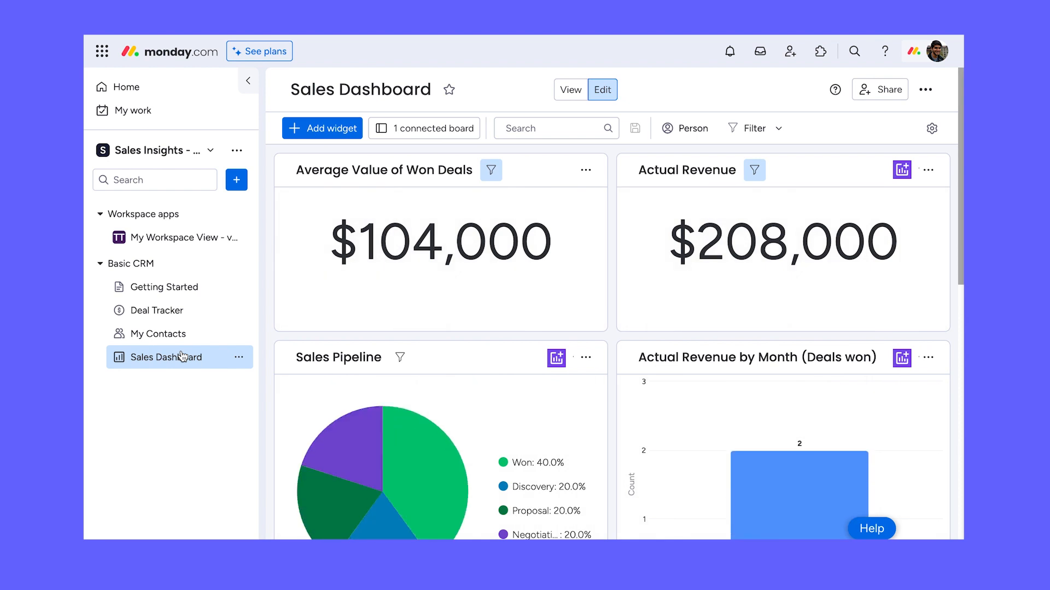
click(156, 311)
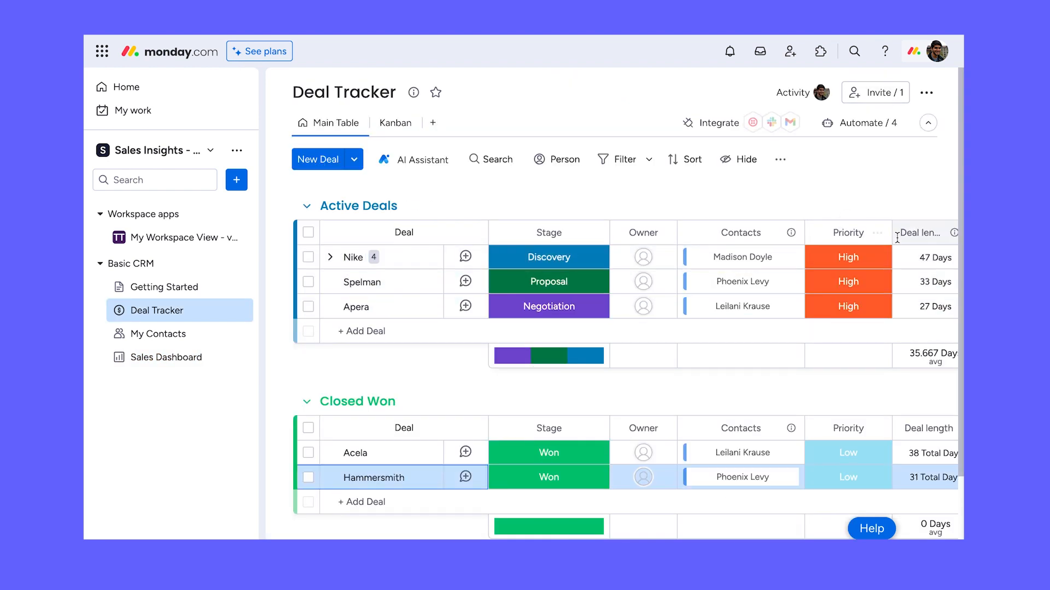
click(166, 356)
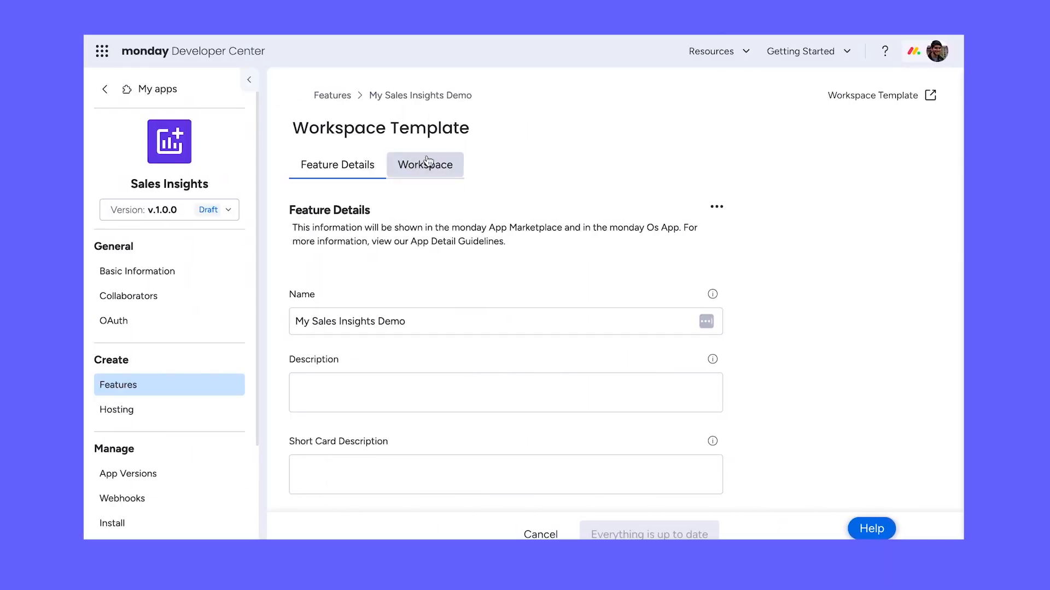
- Show the Workspace settings: Sales Insights - Demo workspace landing on Sales Dashboard
click(425, 164)
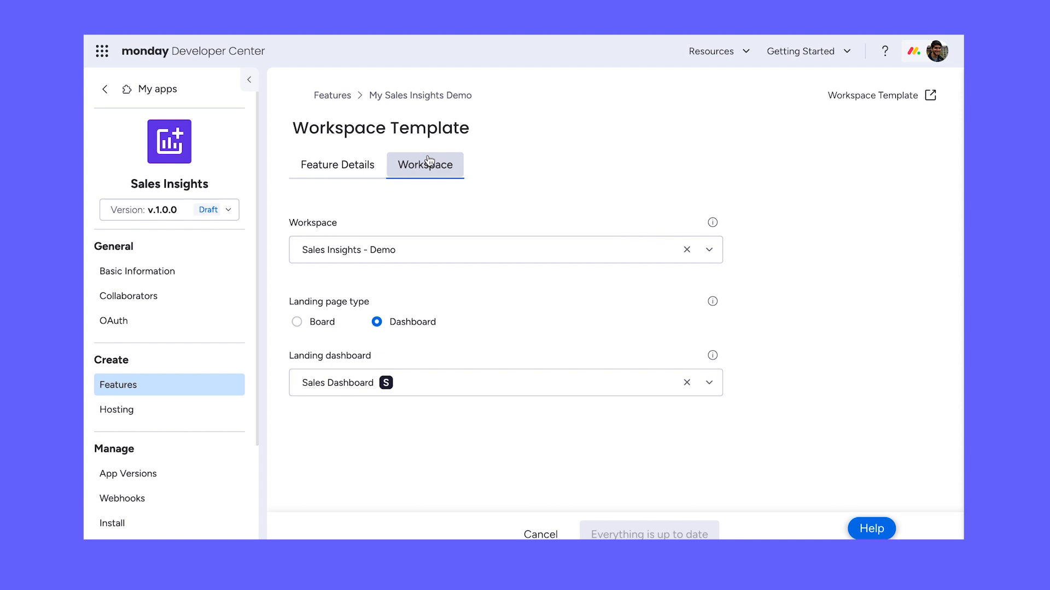